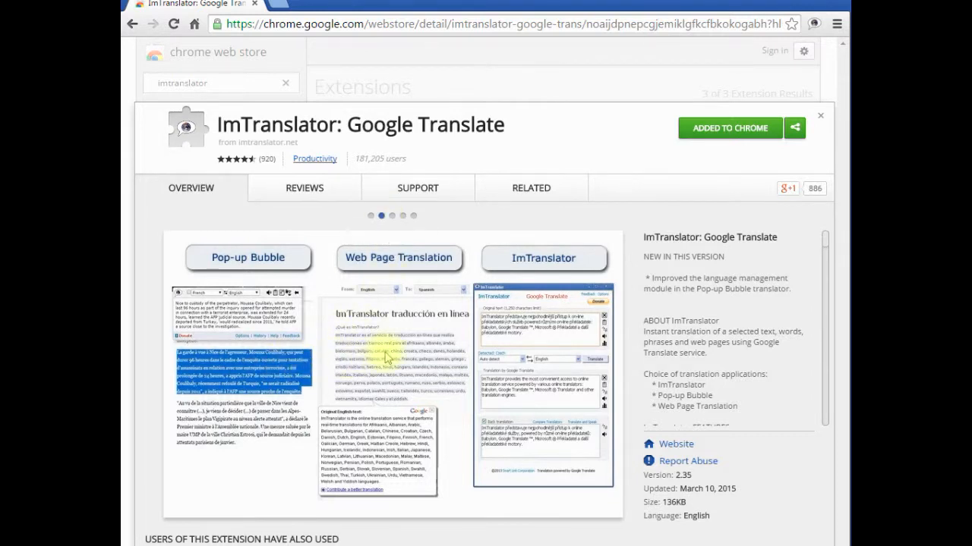
pyautogui.moveTo(545, 258)
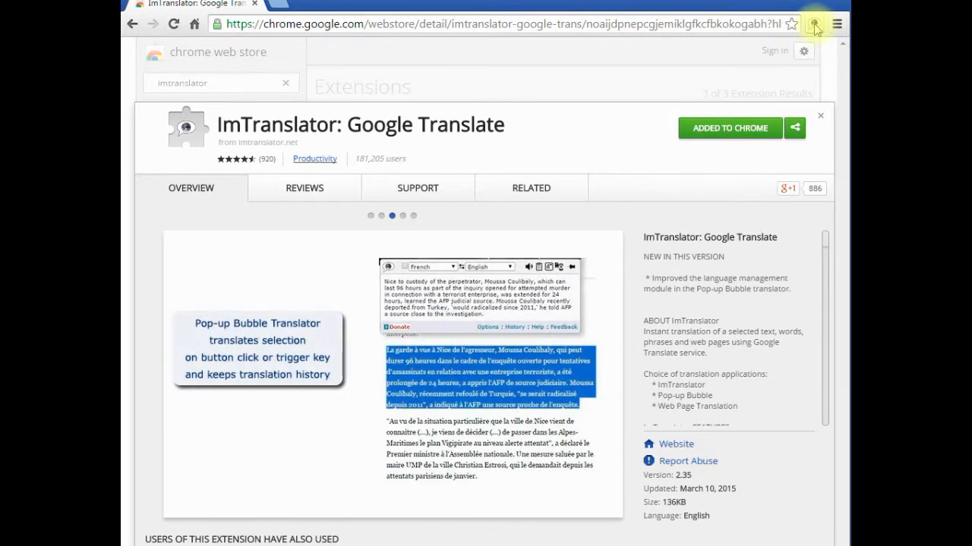
pyautogui.moveTo(630, 69)
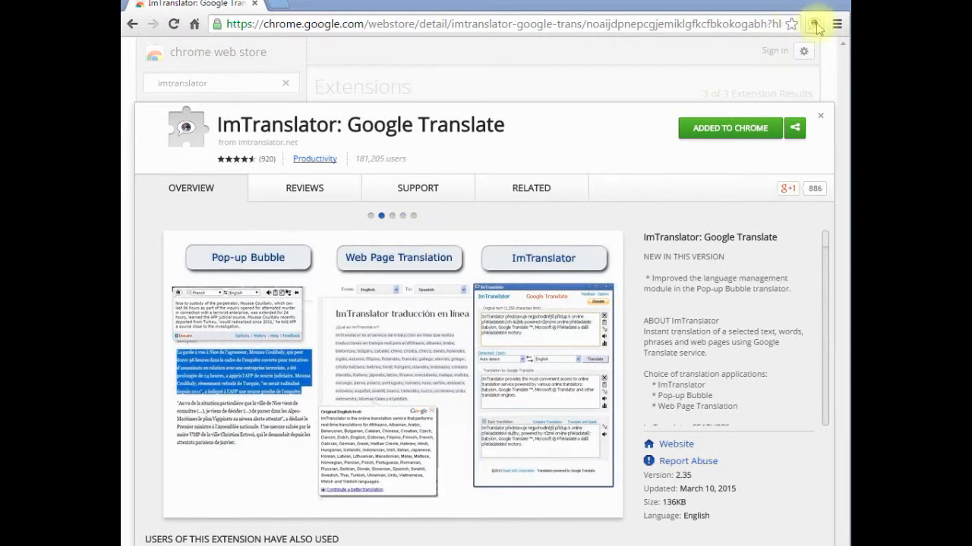
# Launch the ImTranslator window from its toolbar icon over the Chrome Web Store page
pyautogui.click(814, 24)
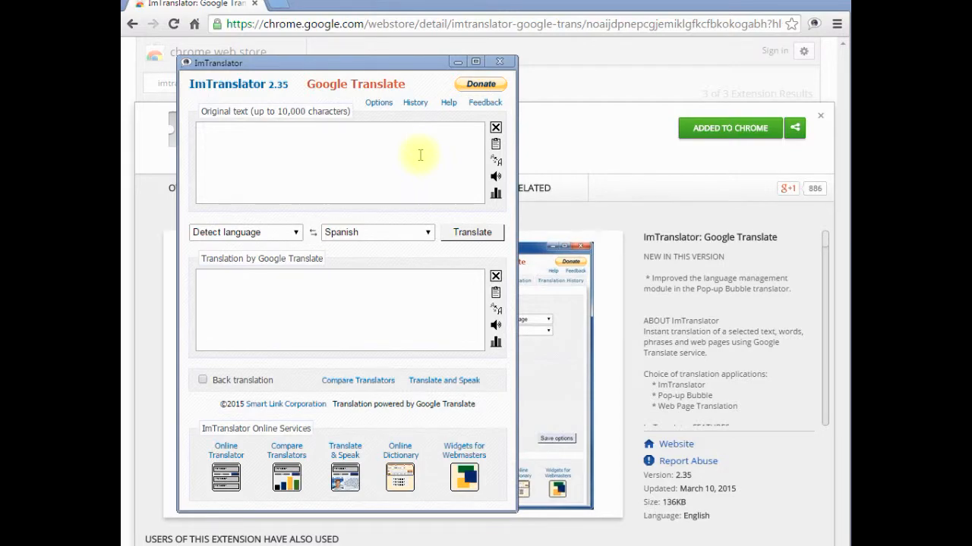
# Enter the ImTranslator extension description as original text and translate it into Russian
pyautogui.click(500, 62)
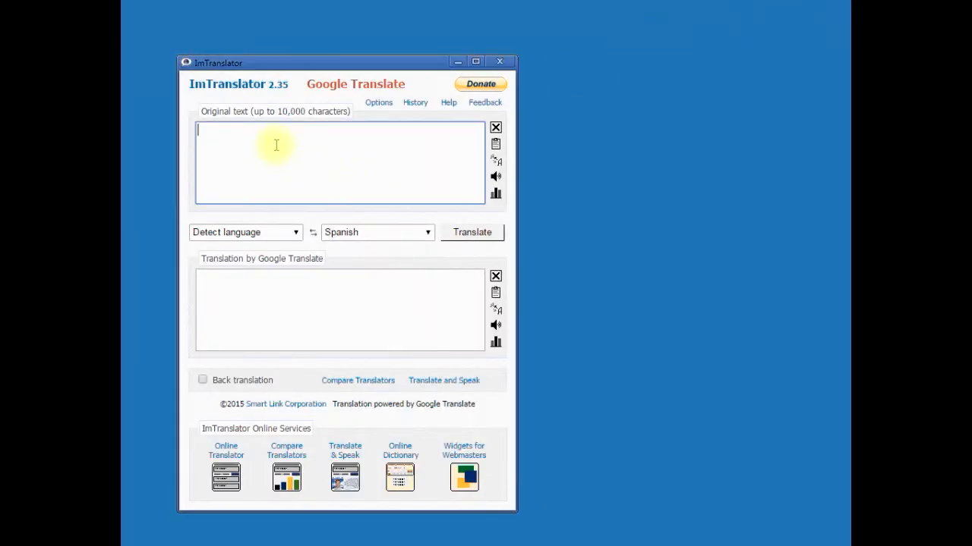
pyautogui.write('ImTranslator extension for Chrome performs instant translation of words, phrases, texts and webpages, reads the translation in 26 languages.')
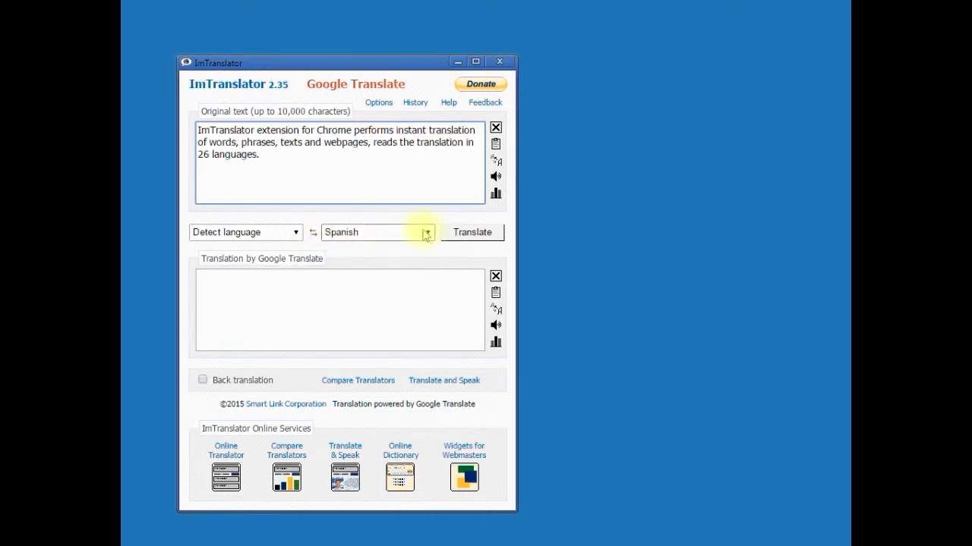
pyautogui.click(427, 232)
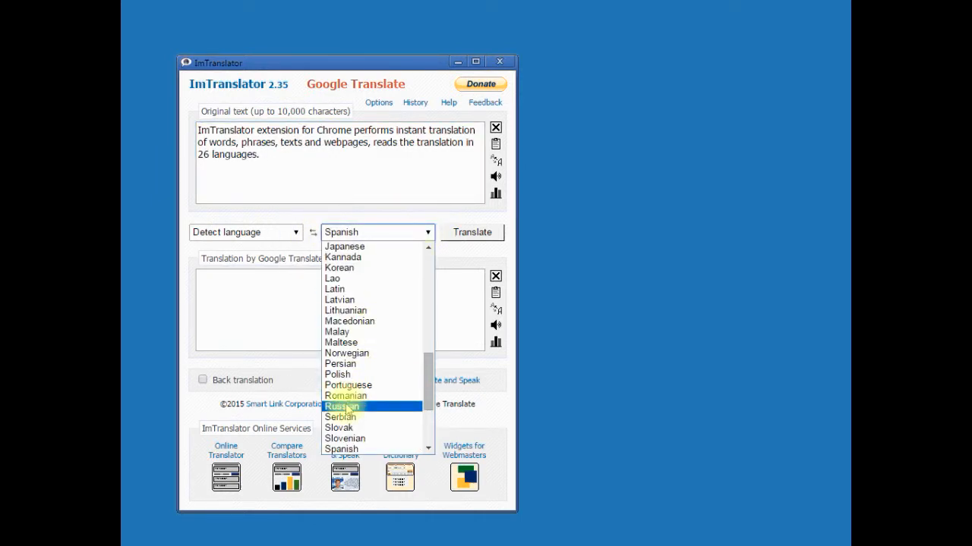
pyautogui.click(342, 406)
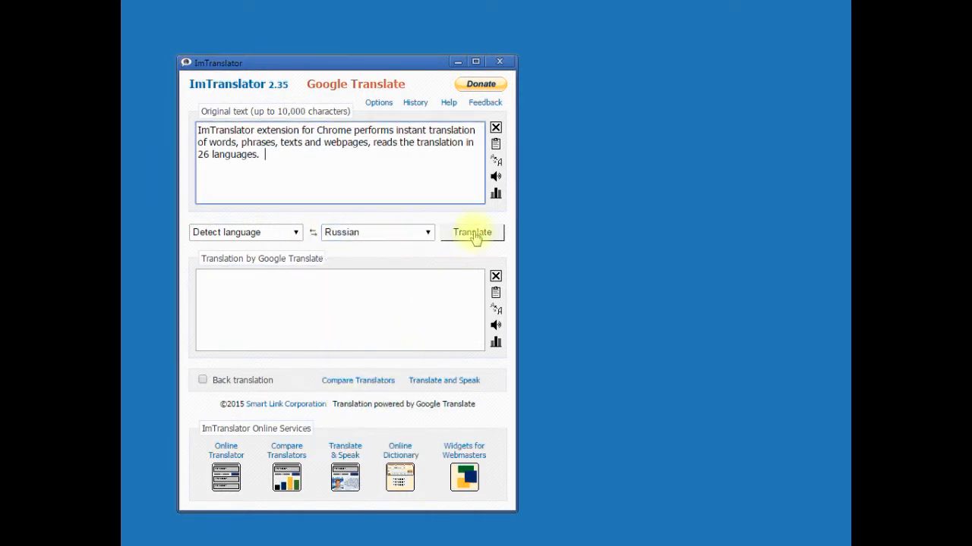
pyautogui.click(473, 232)
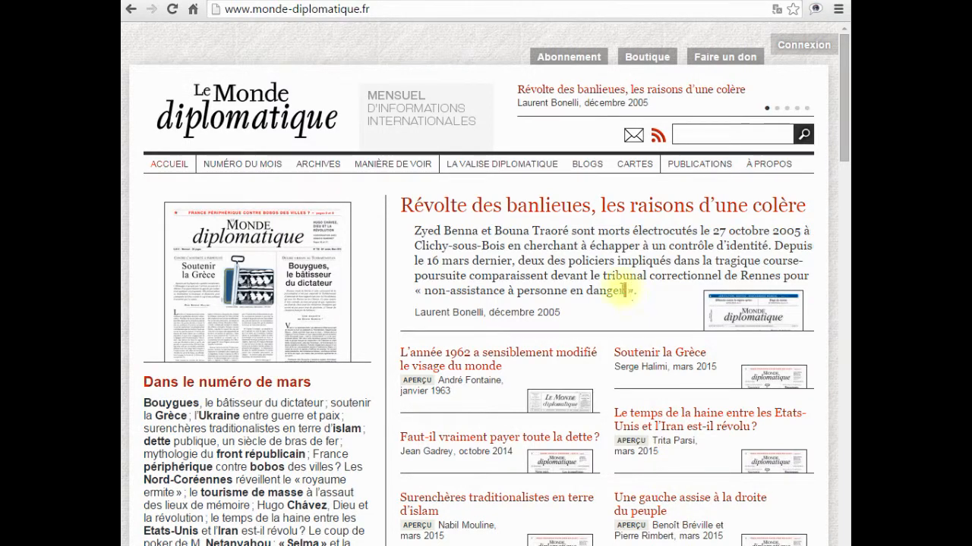
pyautogui.moveTo(413, 230); pyautogui.dragTo(633, 292)
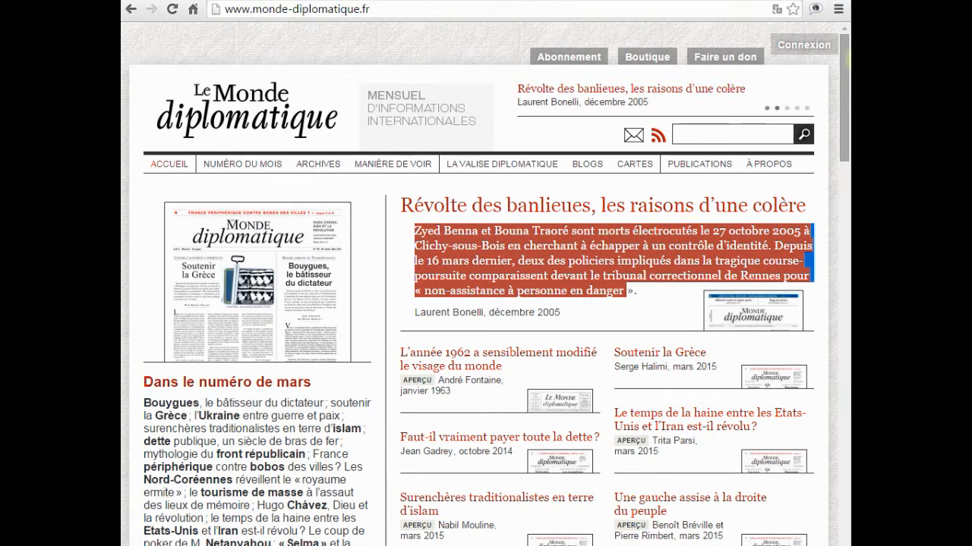
pyautogui.click(838, 9)
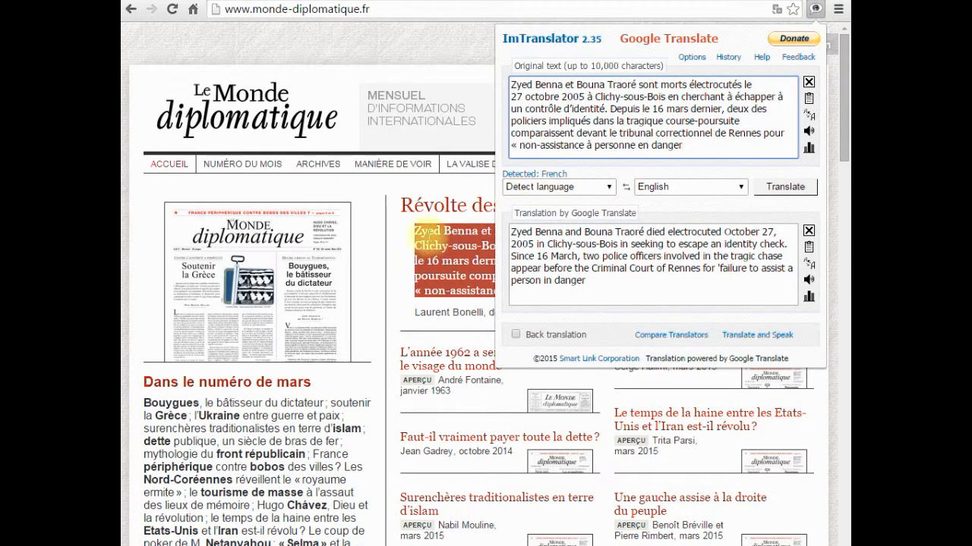
pyautogui.click(808, 81)
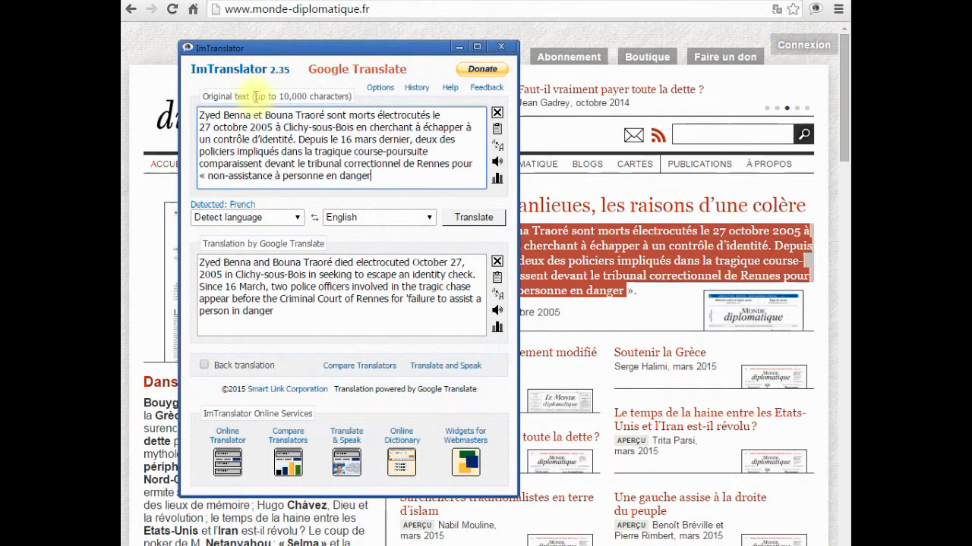
pyautogui.doubleClick(300, 97)
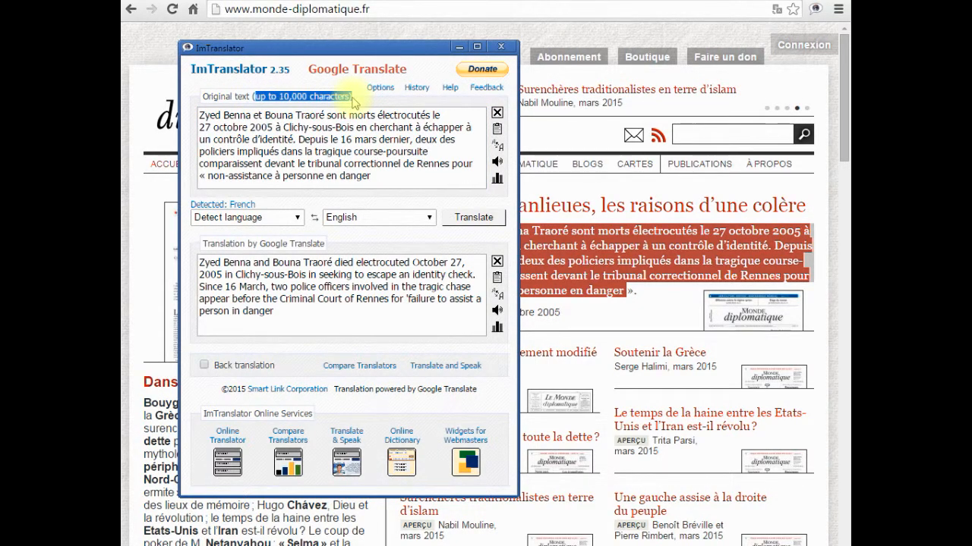
pyautogui.click(501, 46)
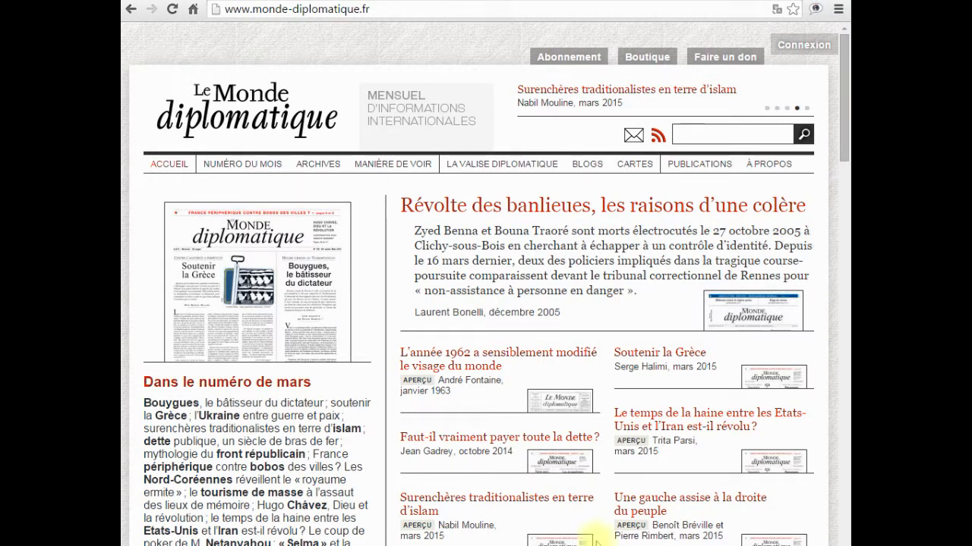
# Translate the French word 'poursuite' into English from the right-click ImTranslator menu
pyautogui.rightClick(432, 276)
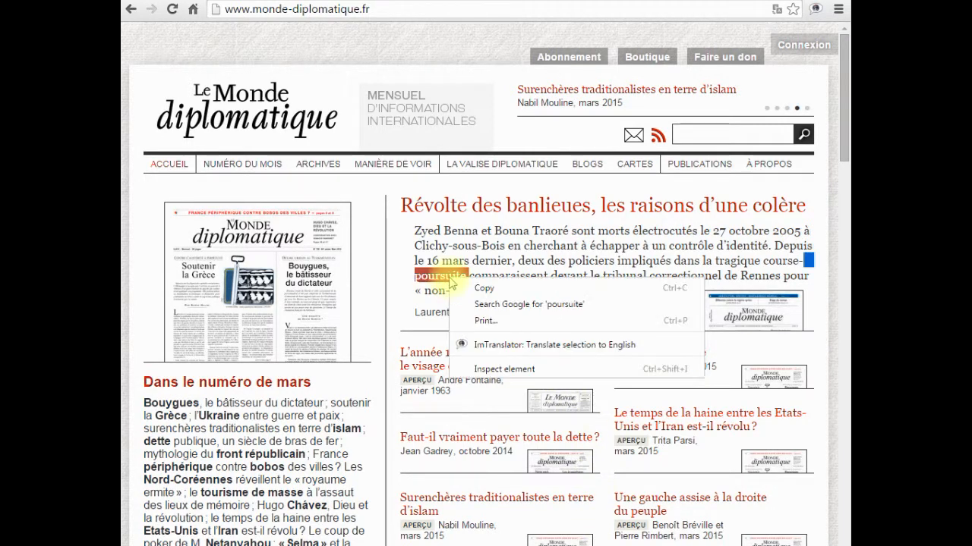
pyautogui.click(517, 344)
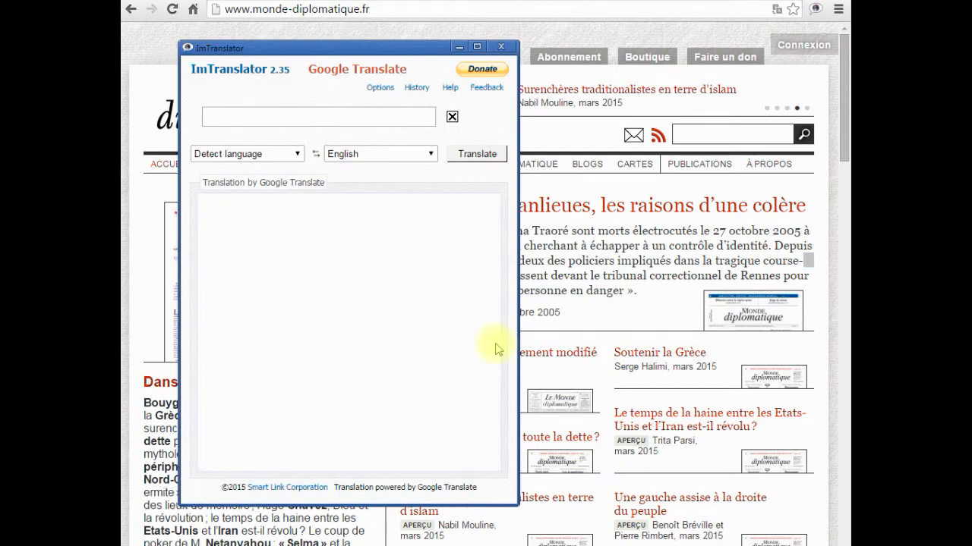
pyautogui.write('poursuite')
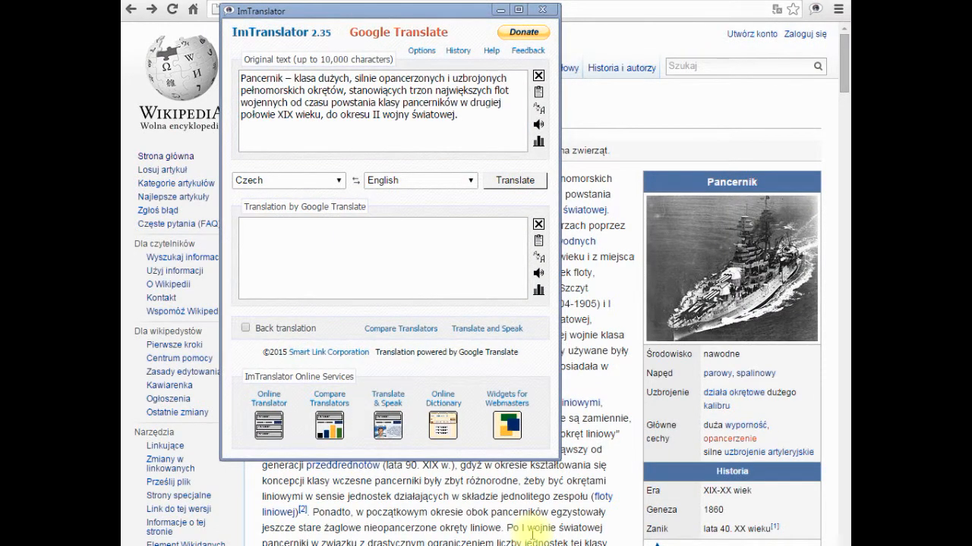
pyautogui.moveTo(425, 211)
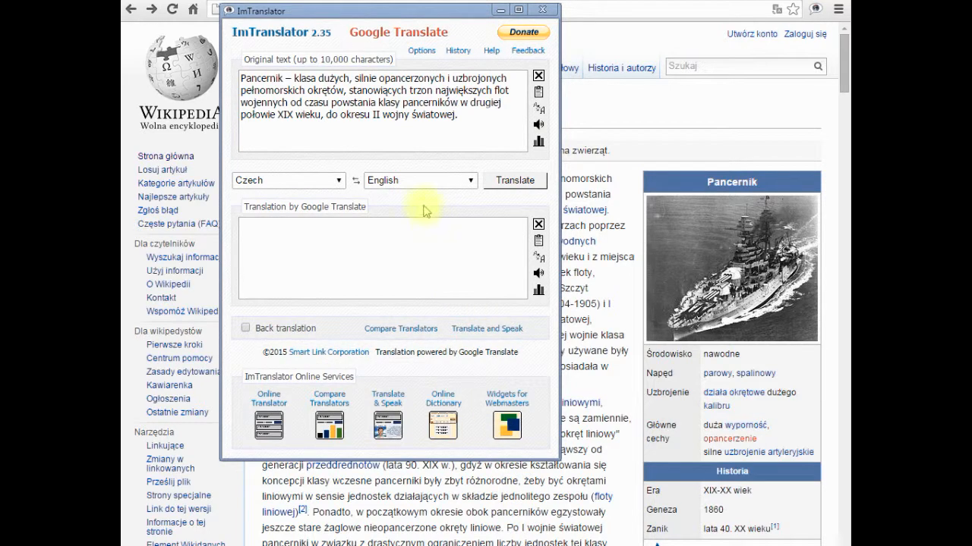
# Switch the source language to Detect language and translate the Polish passage into English
pyautogui.click(337, 180)
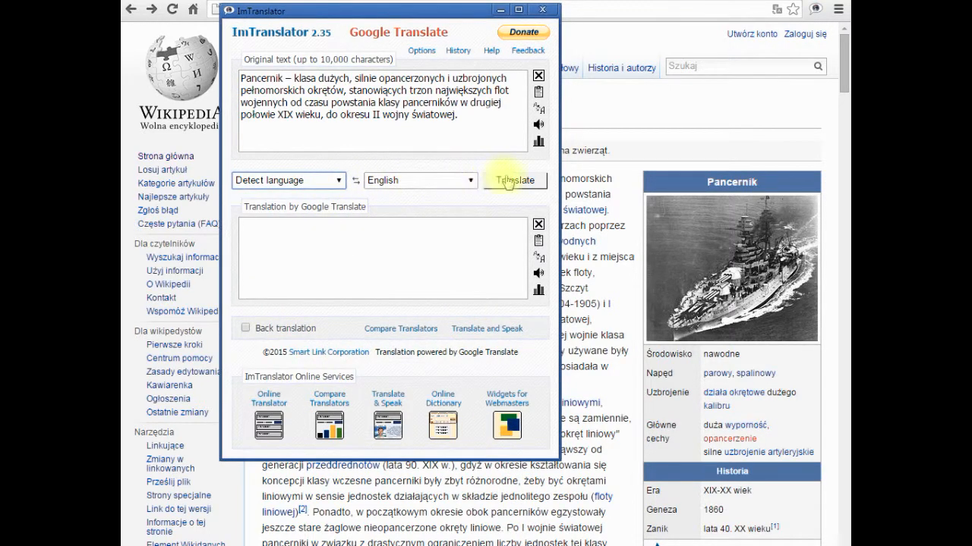
pyautogui.click(514, 180)
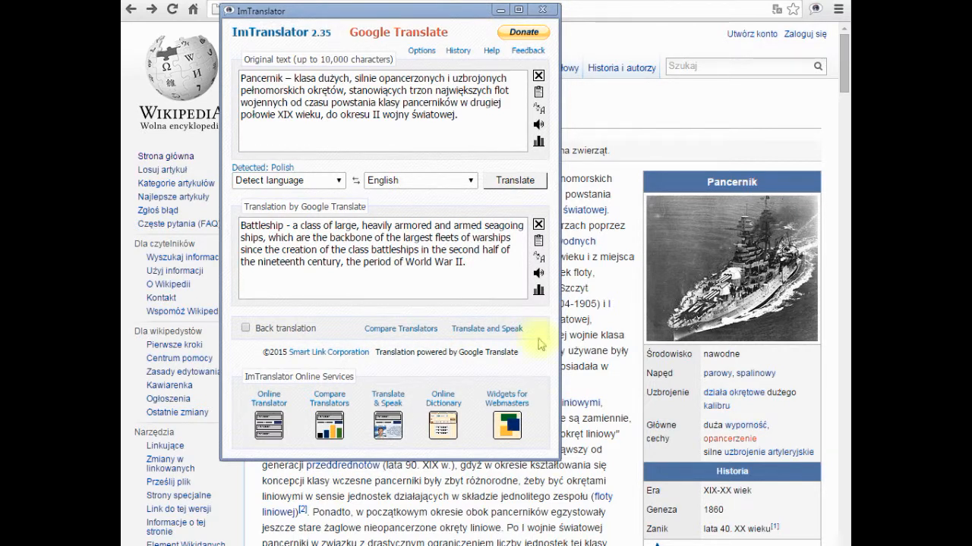
# Set Polish as the source language in the translator options and save them
pyautogui.click(421, 50)
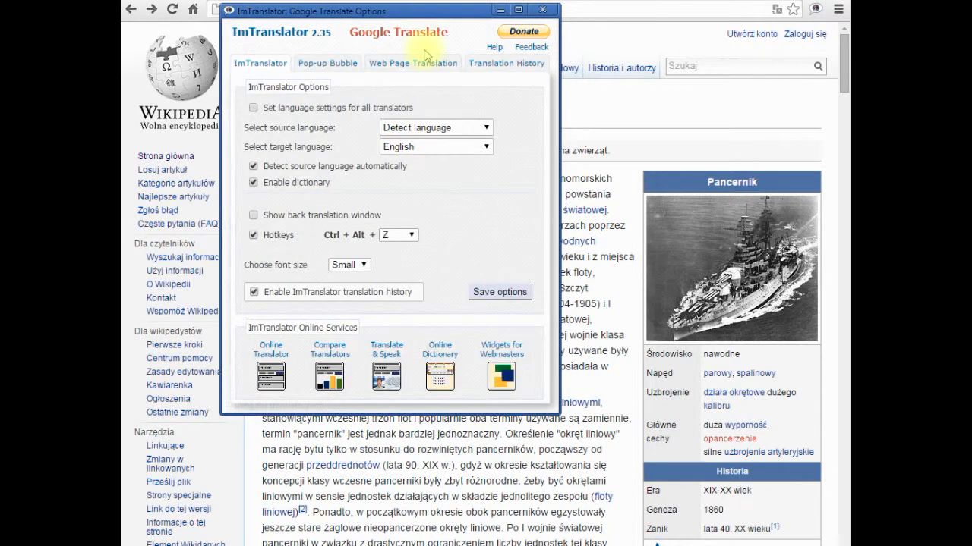
pyautogui.click(435, 127)
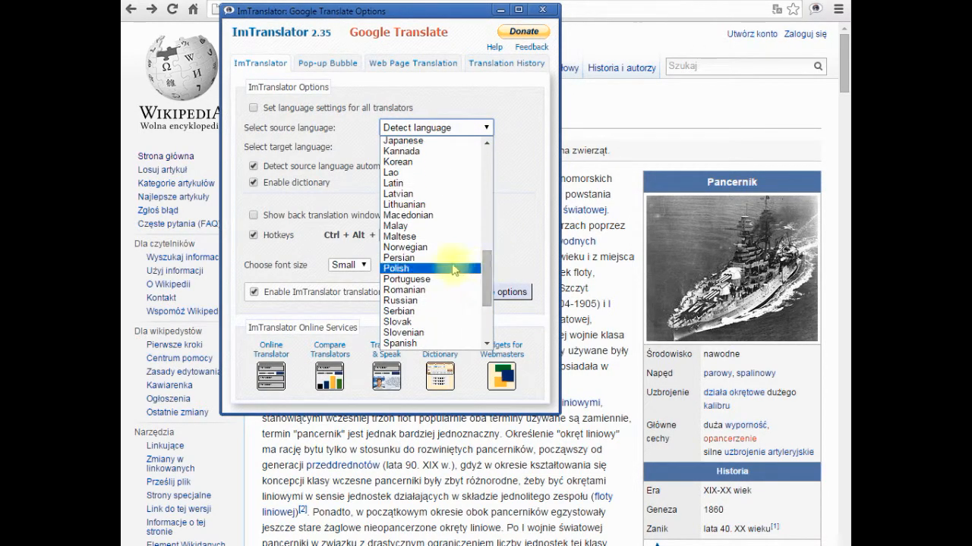
pyautogui.click(397, 268)
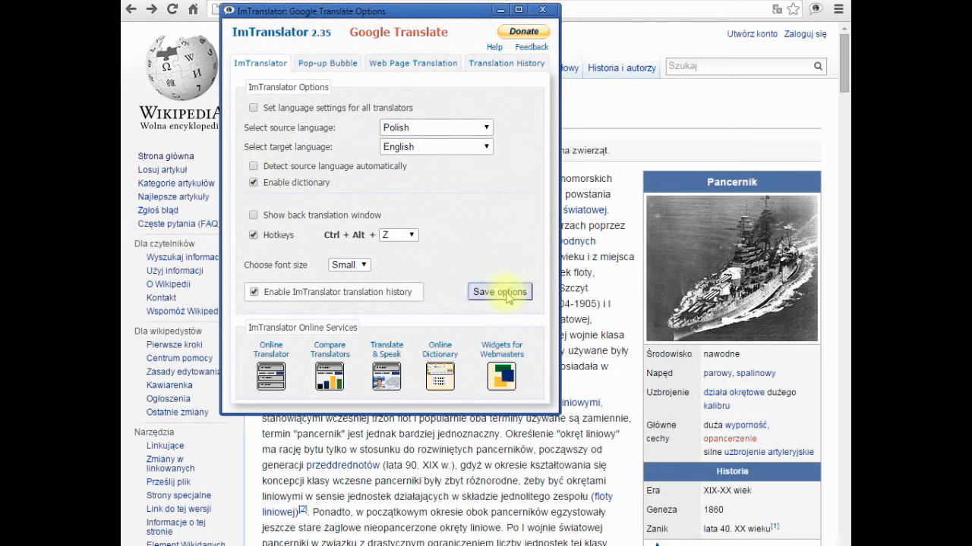
pyautogui.click(499, 291)
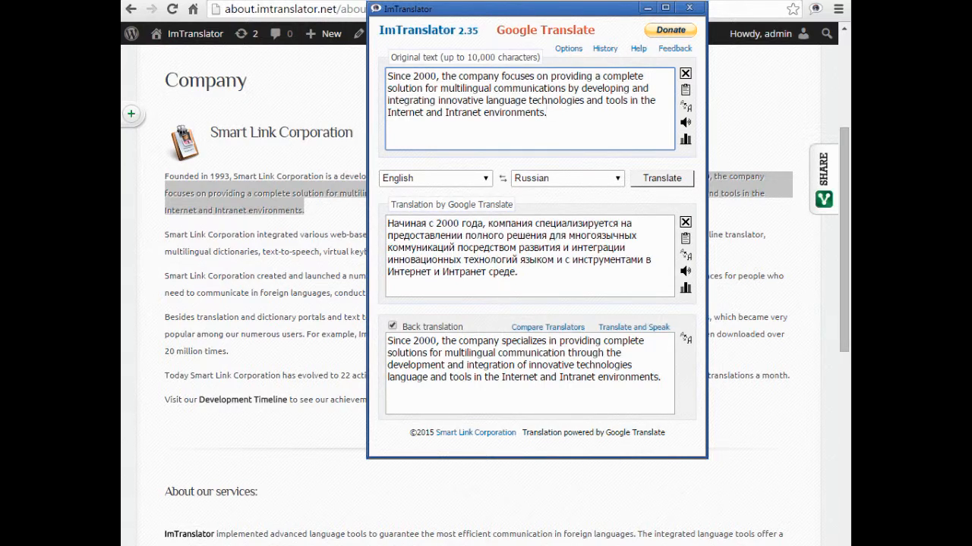
# Enable Show back translation window in the options and save the settings
pyautogui.click(546, 112)
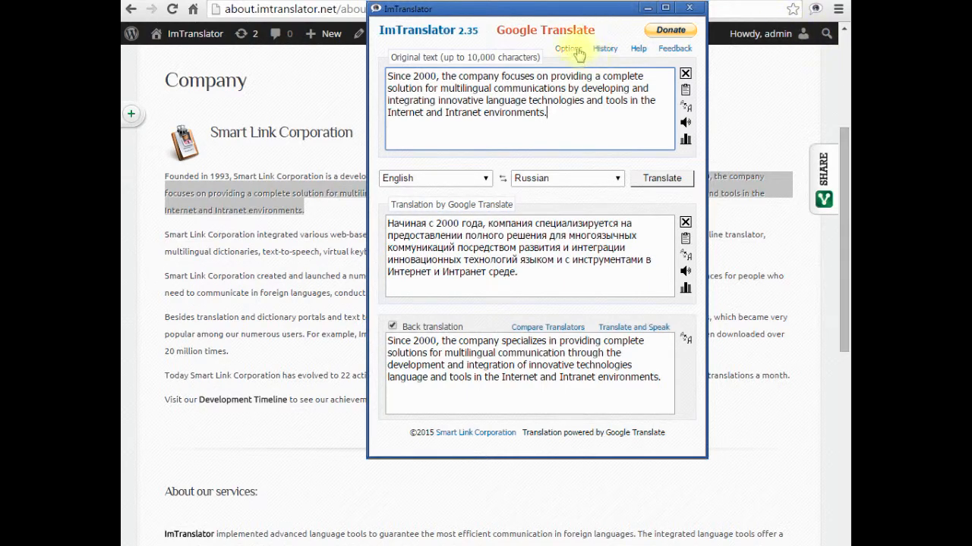
pyautogui.click(579, 49)
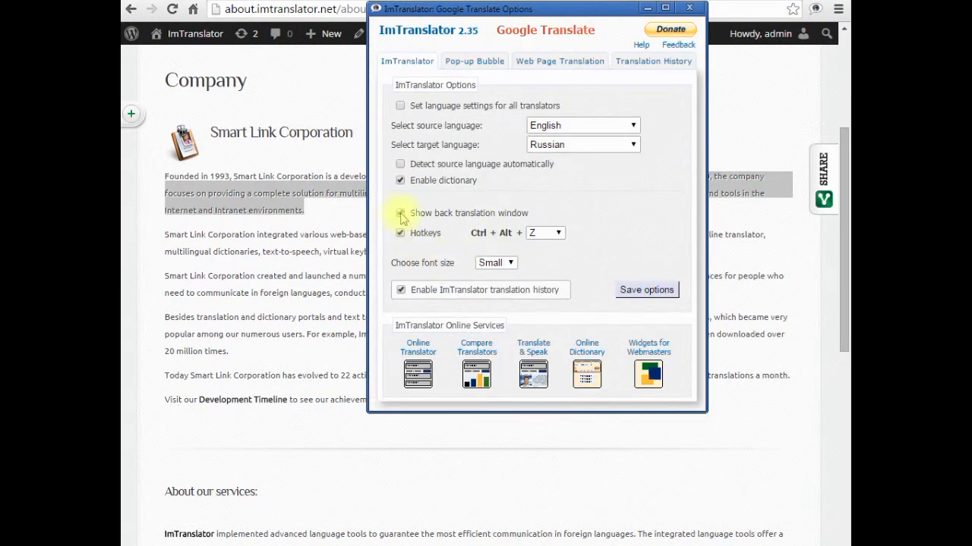
pyautogui.click(646, 289)
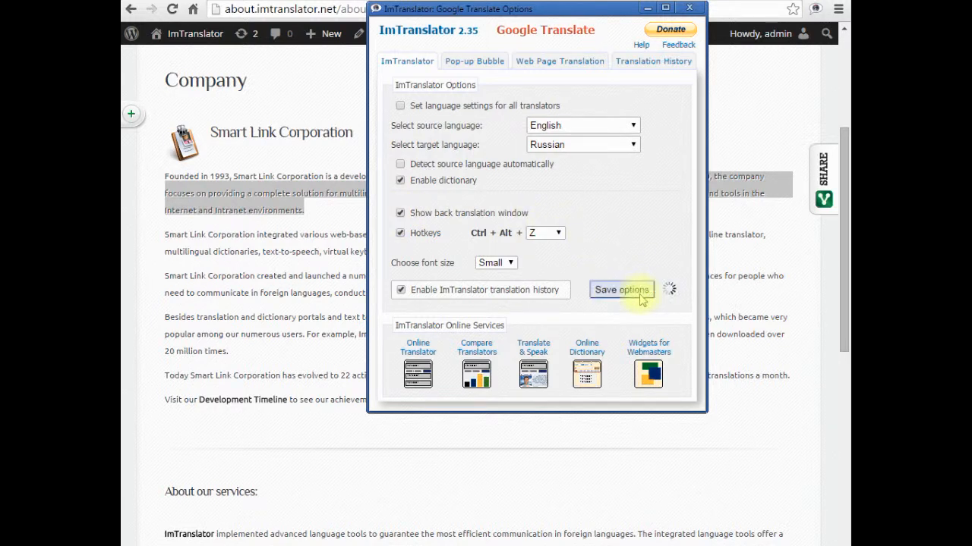
pyautogui.click(620, 290)
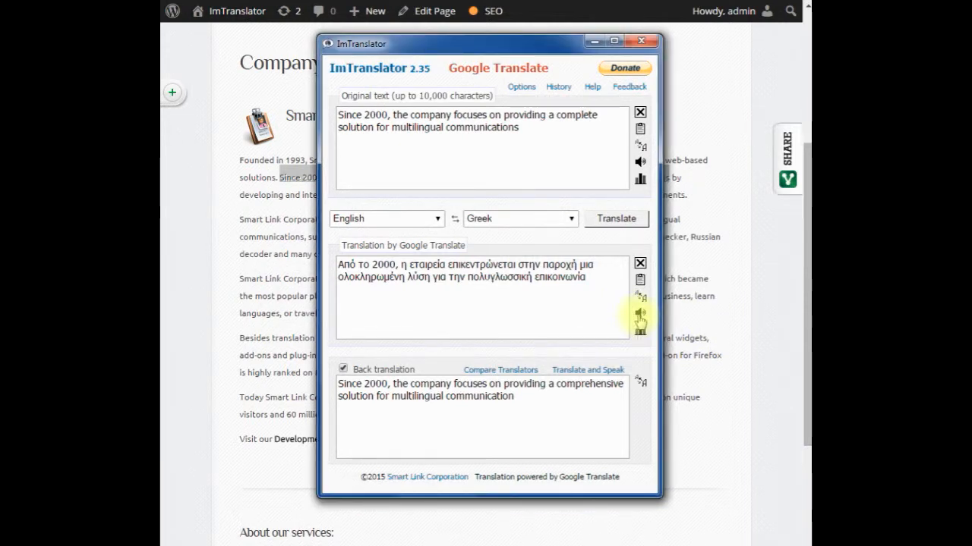
# Play the Greek translation aloud, then pause the playback partway
pyautogui.click(639, 312)
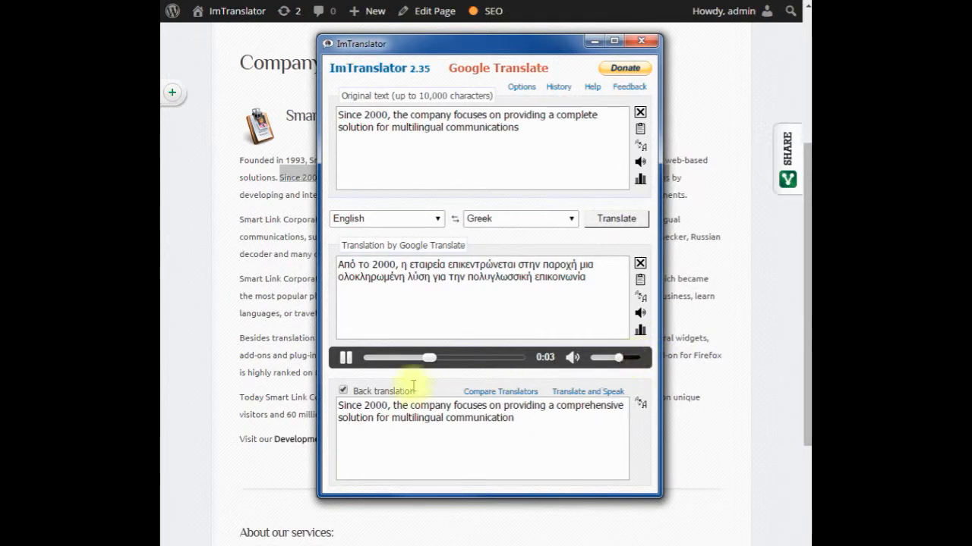
pyautogui.click(346, 357)
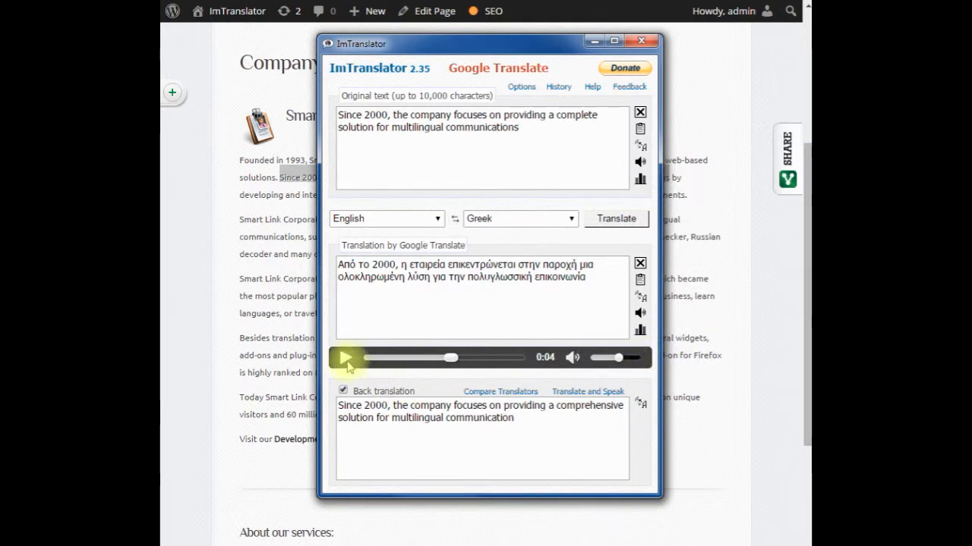
pyautogui.moveTo(640, 159)
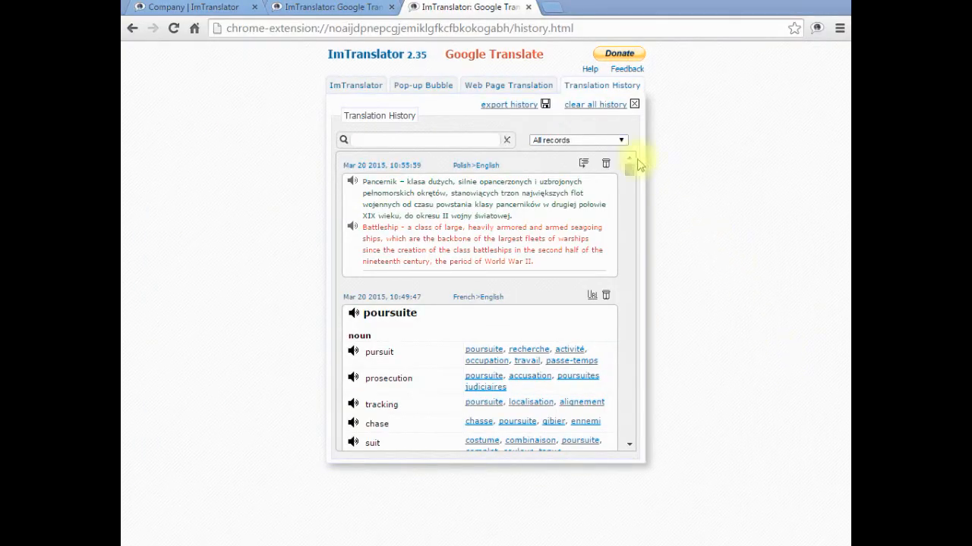
pyautogui.moveTo(633, 169)
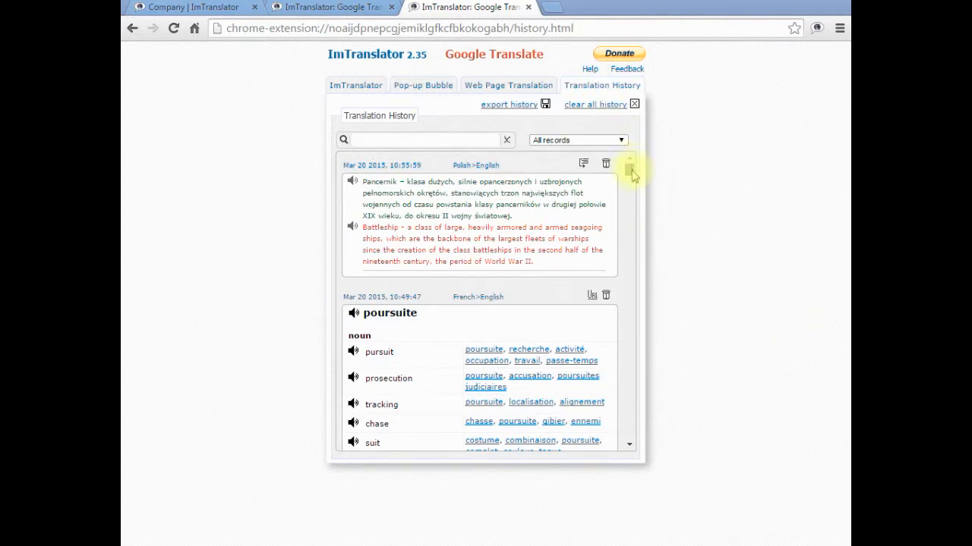
# Scroll through the translation history records, then open the options page
pyautogui.scroll(-3)
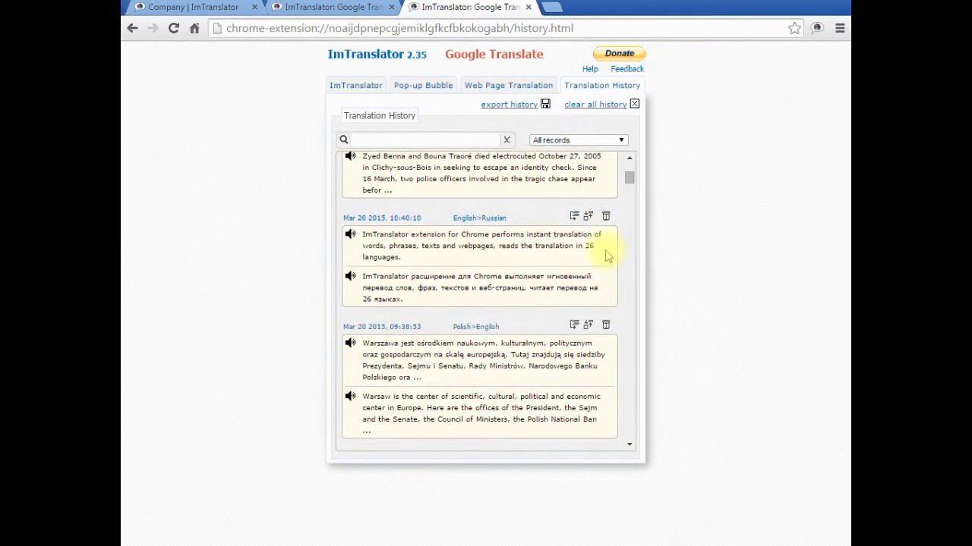
pyautogui.moveTo(811, 120)
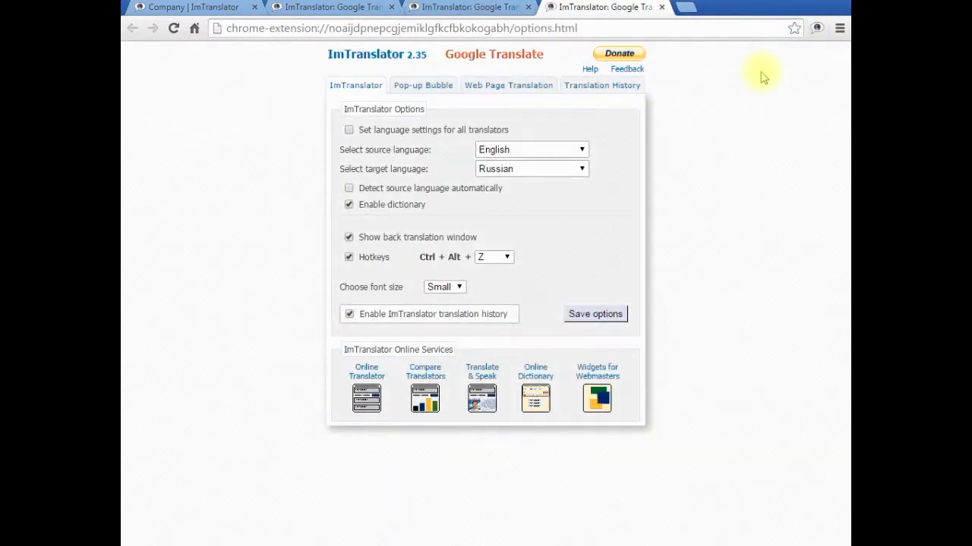
pyautogui.click(601, 85)
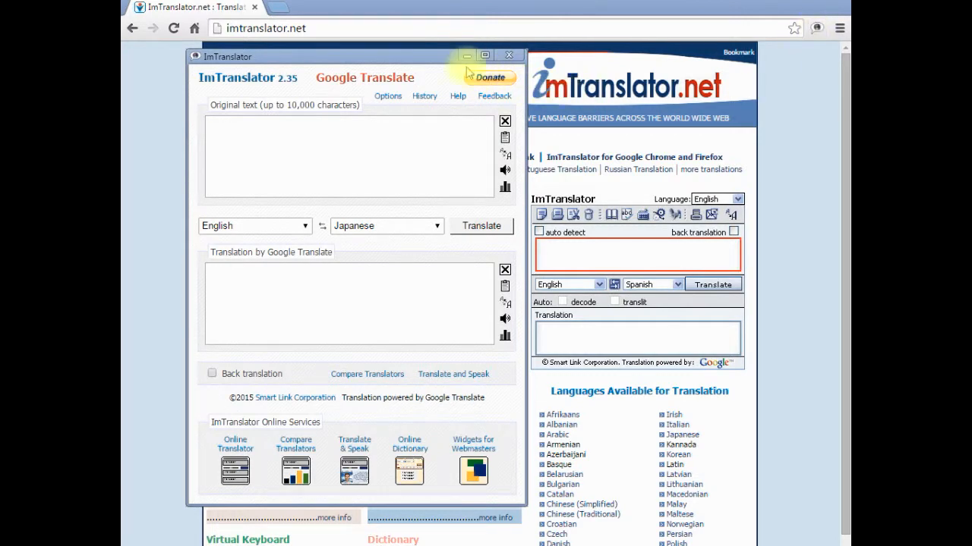
# Save options with Russian target, dictionary, back translation, Large font and translation history enabled
pyautogui.click(387, 96)
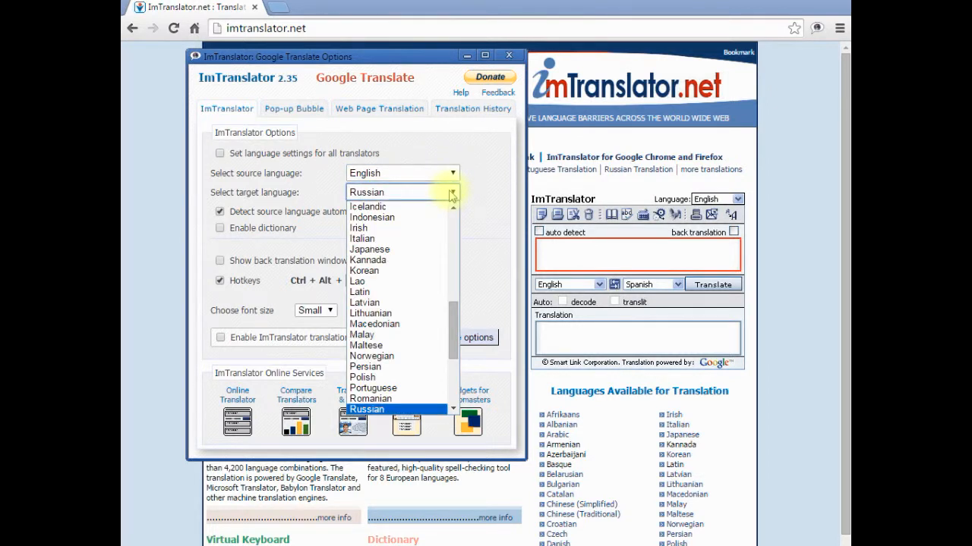
pyautogui.click(367, 409)
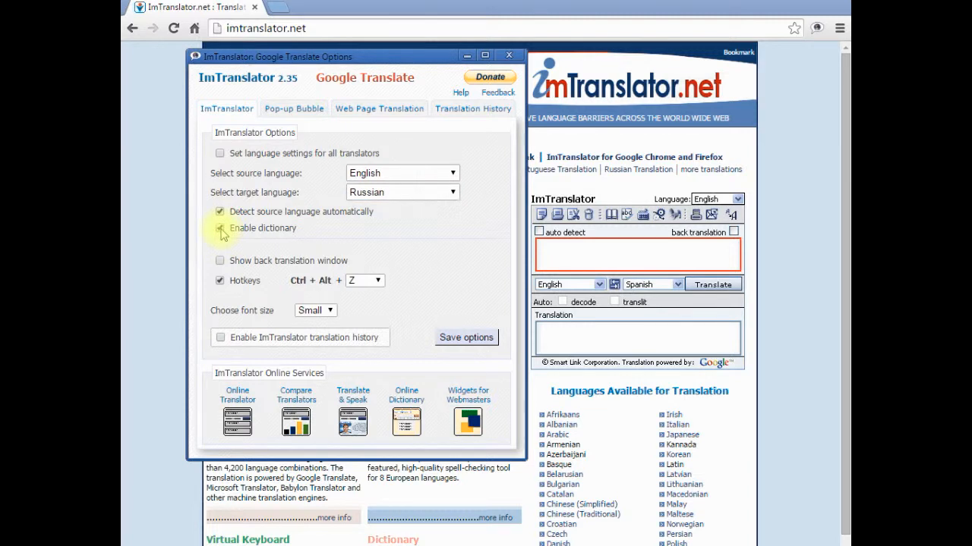
pyautogui.click(220, 228)
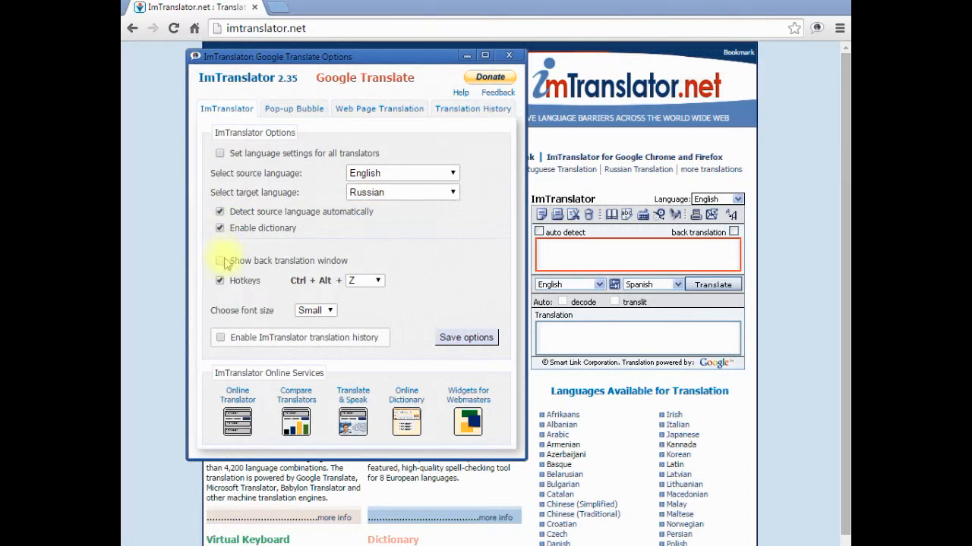
pyautogui.click(220, 260)
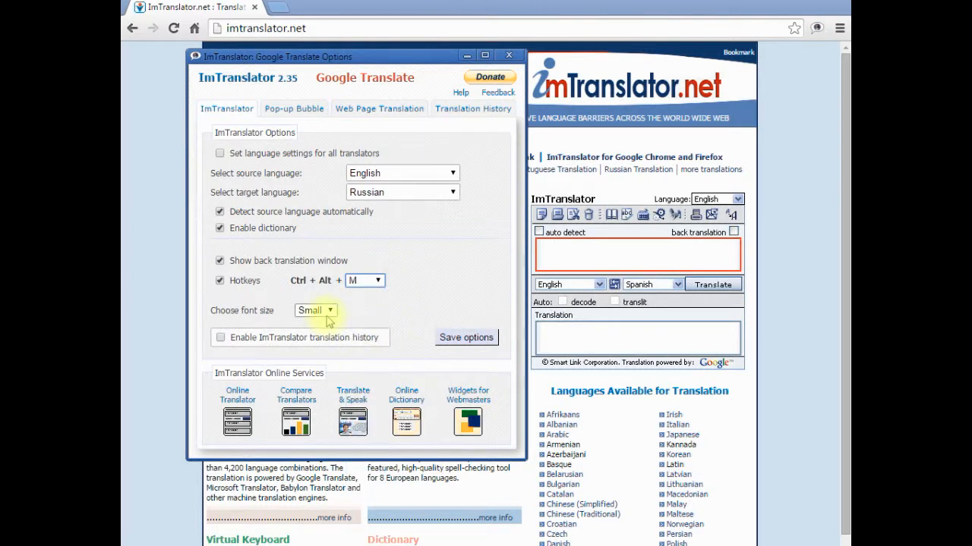
pyautogui.click(315, 310)
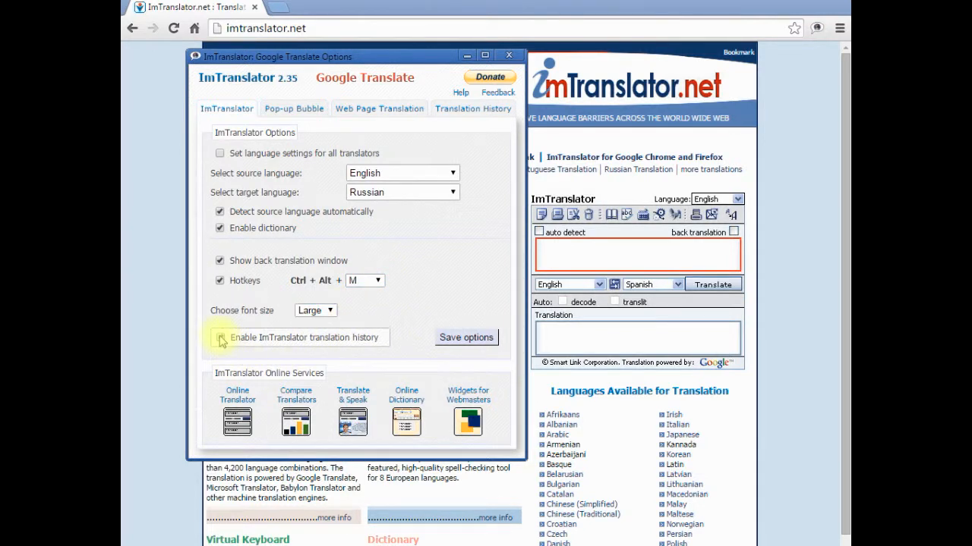
pyautogui.click(221, 337)
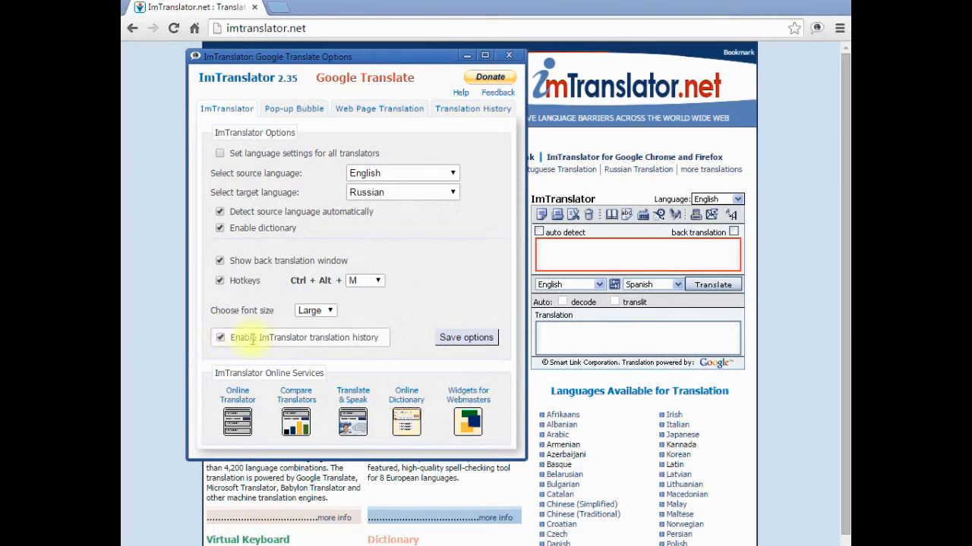
pyautogui.click(465, 337)
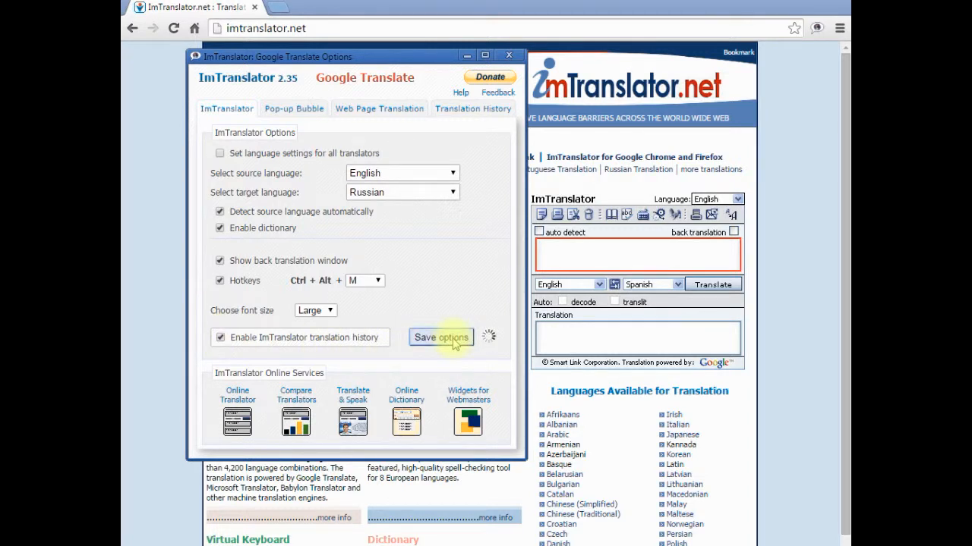
pyautogui.click(440, 337)
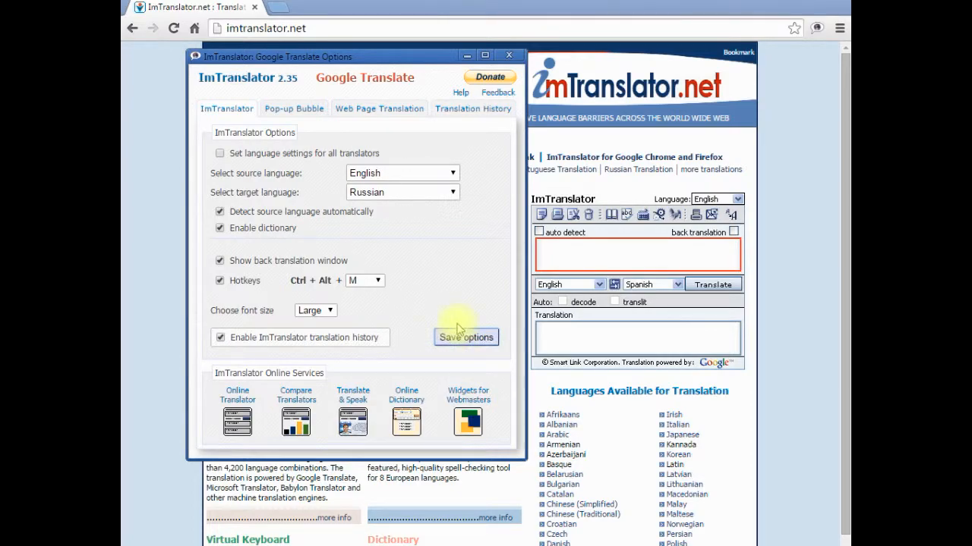